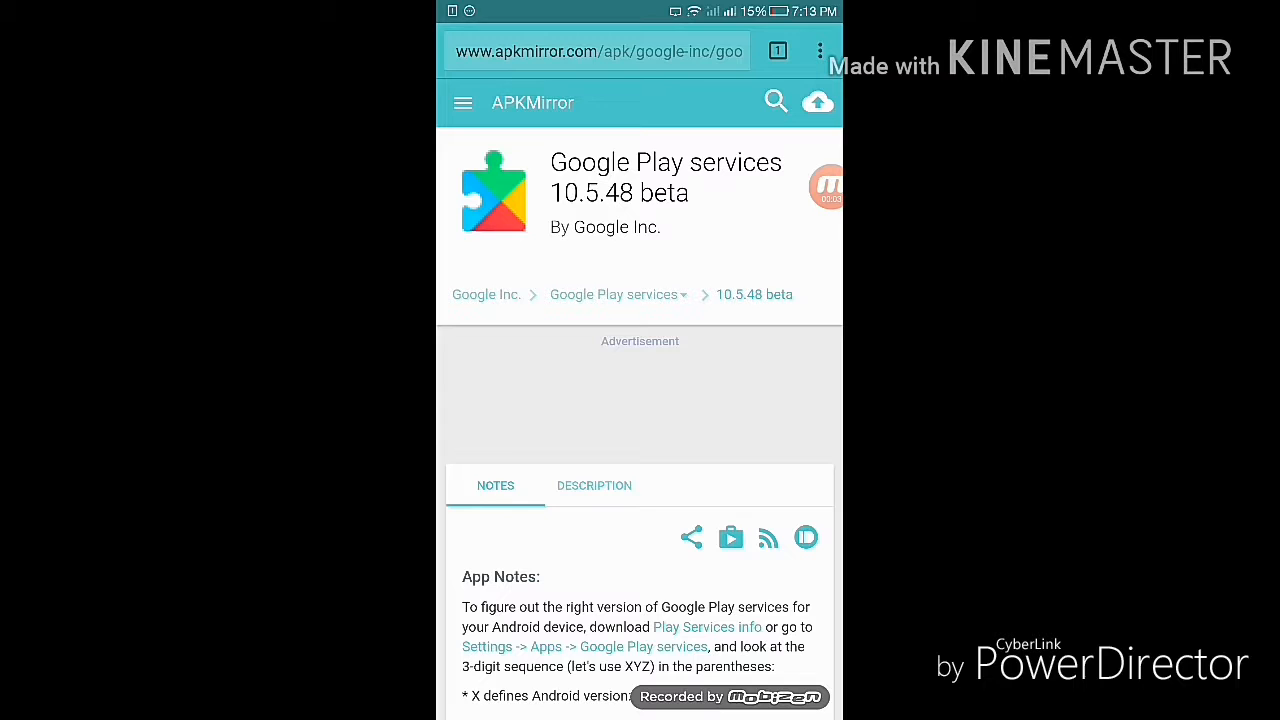
- Scroll the Google Play services 10.5.48 beta page down to the download variants table
scroll("down", 3)
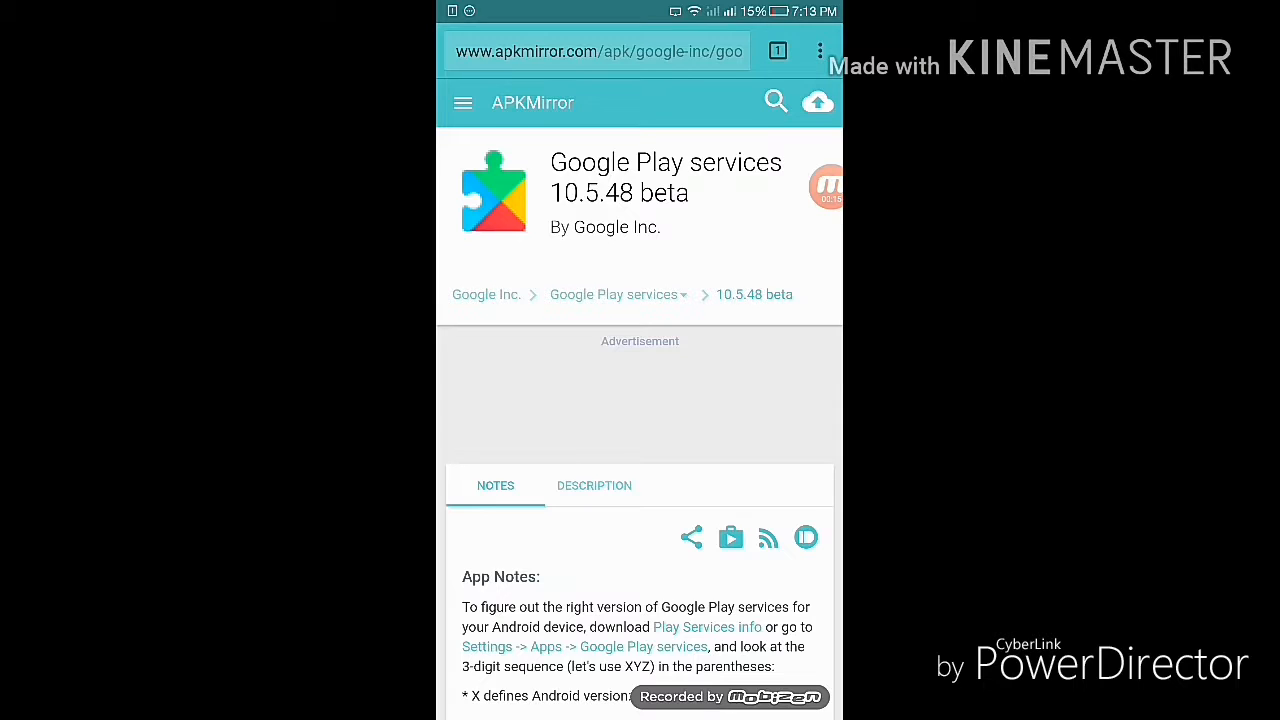
scroll("down", 3)
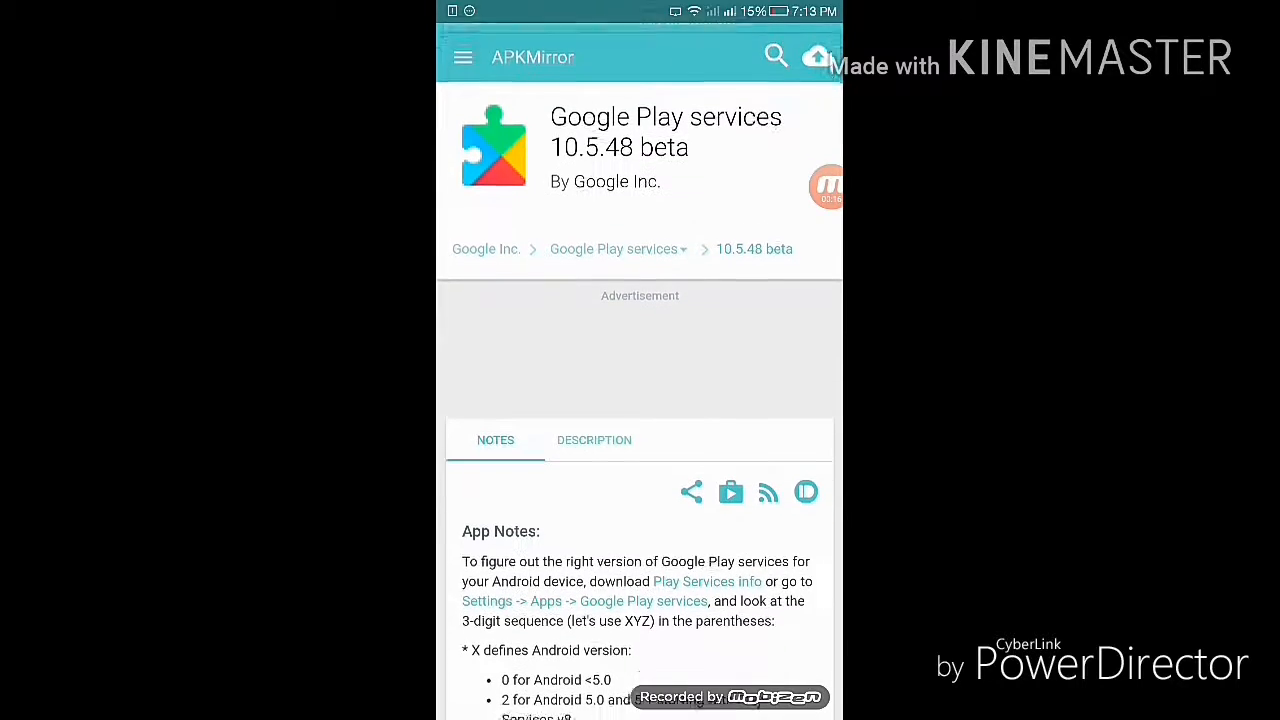
scroll("down", 3)
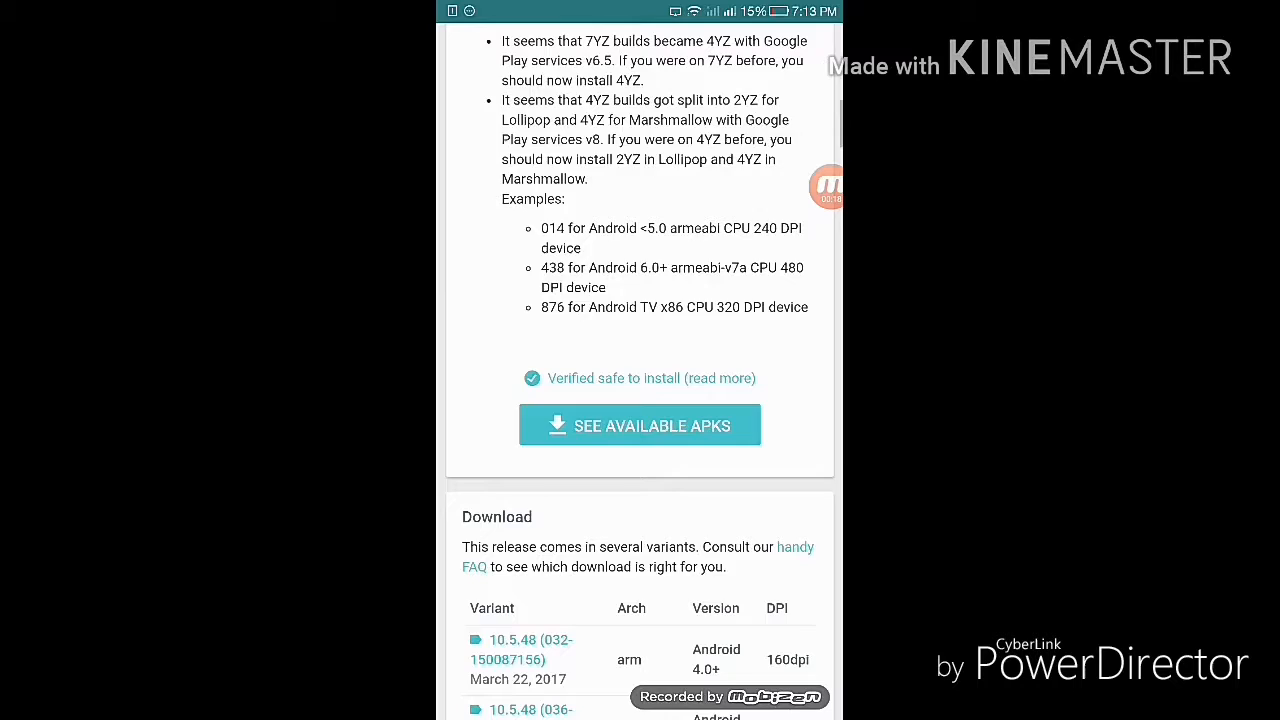
scroll("down", 3)
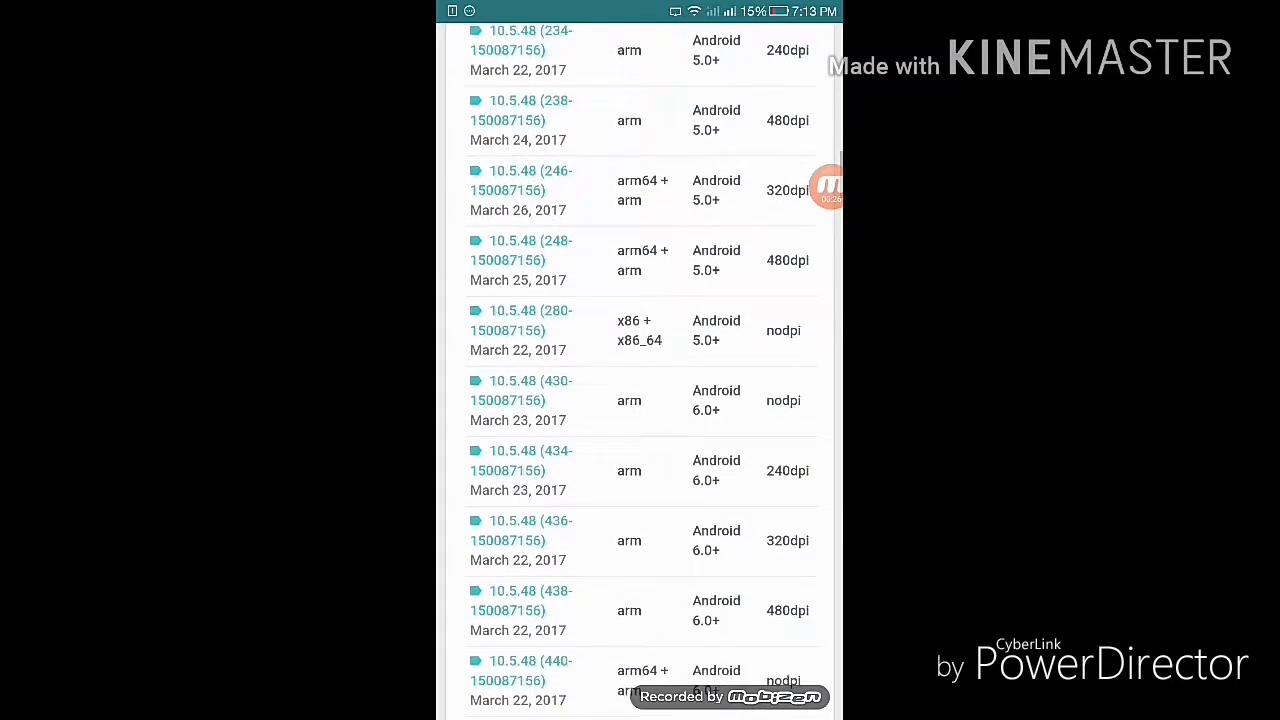
scroll("down", 3)
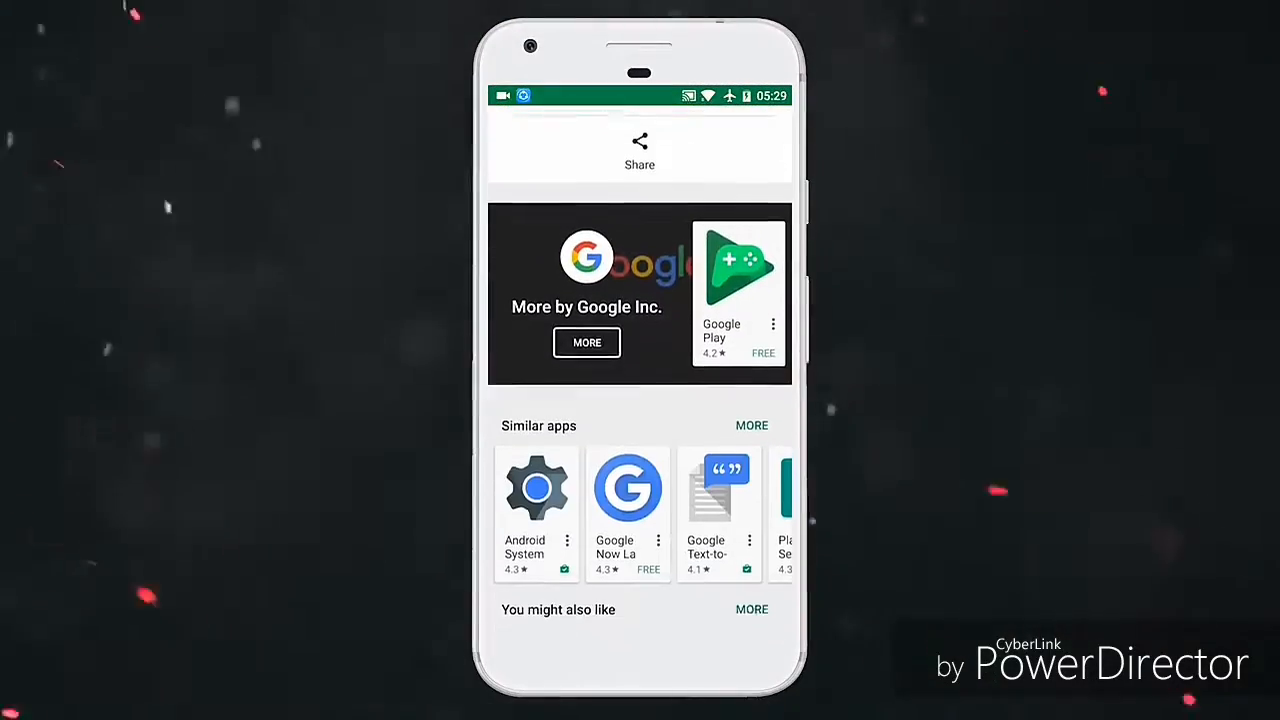
- Join the Google app beta program and install the Google (Beta) update
scroll("down", 3)
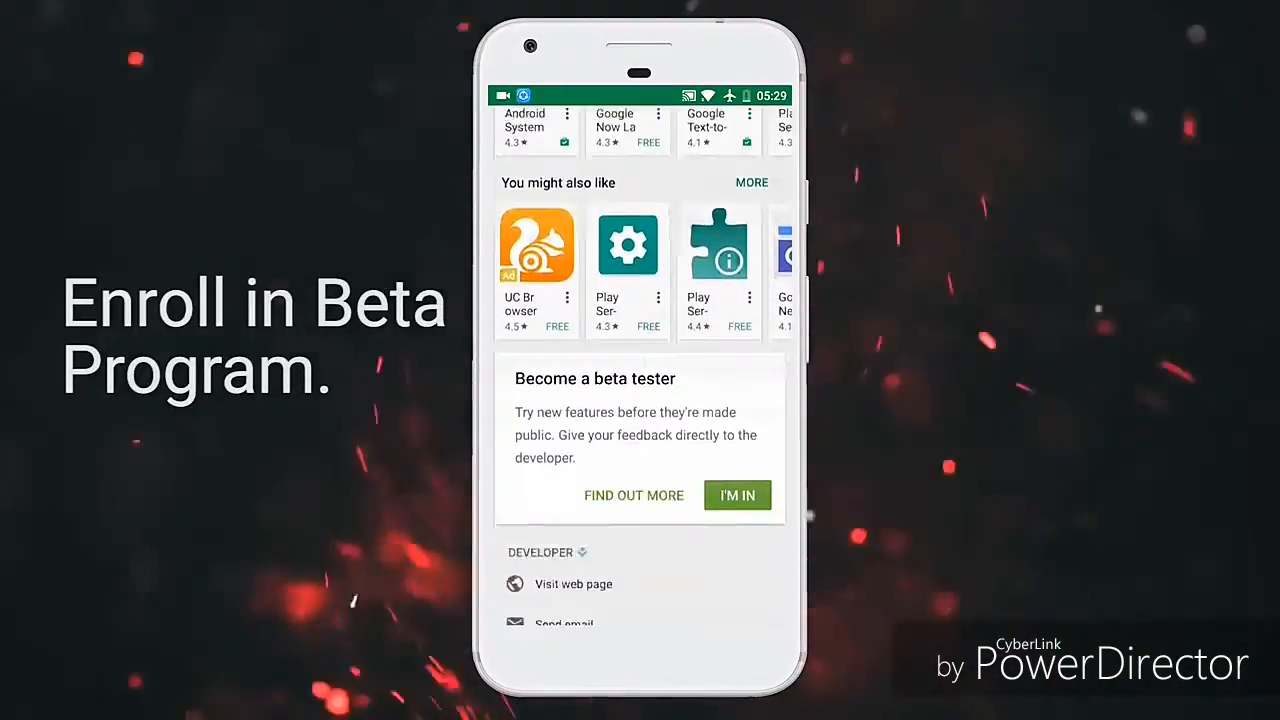
scroll("down", 3)
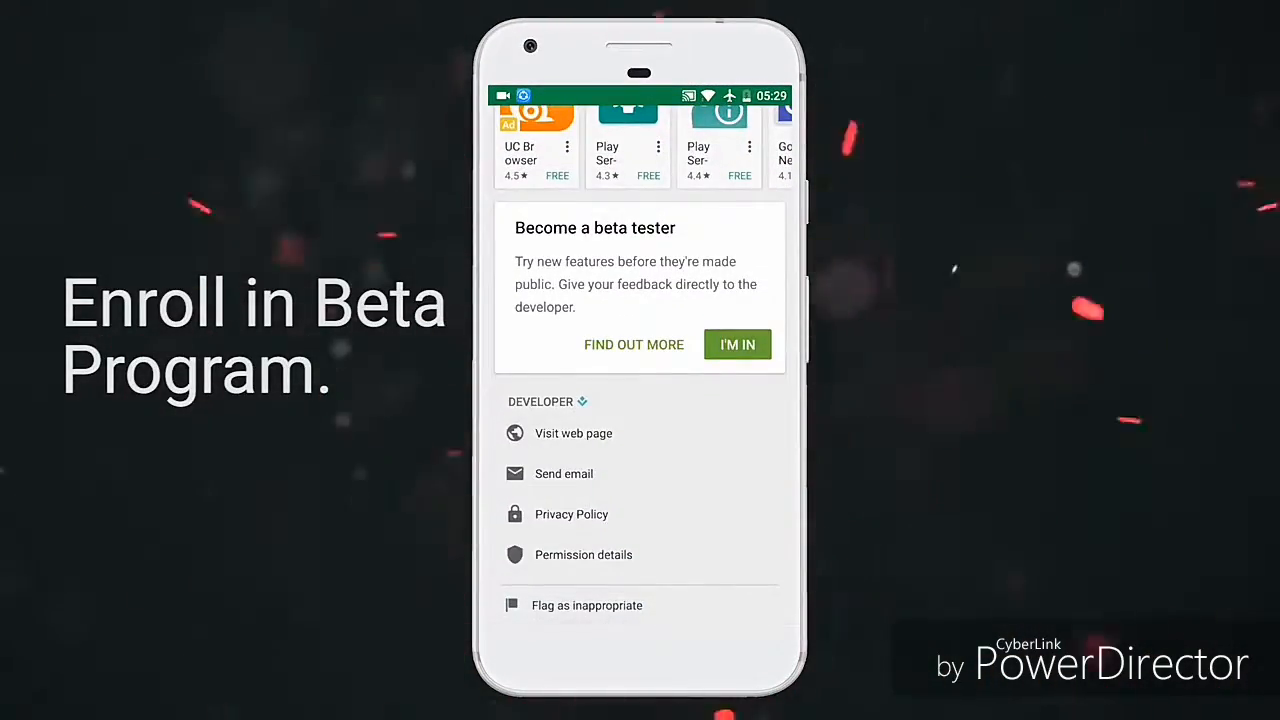
left_click(738, 344)
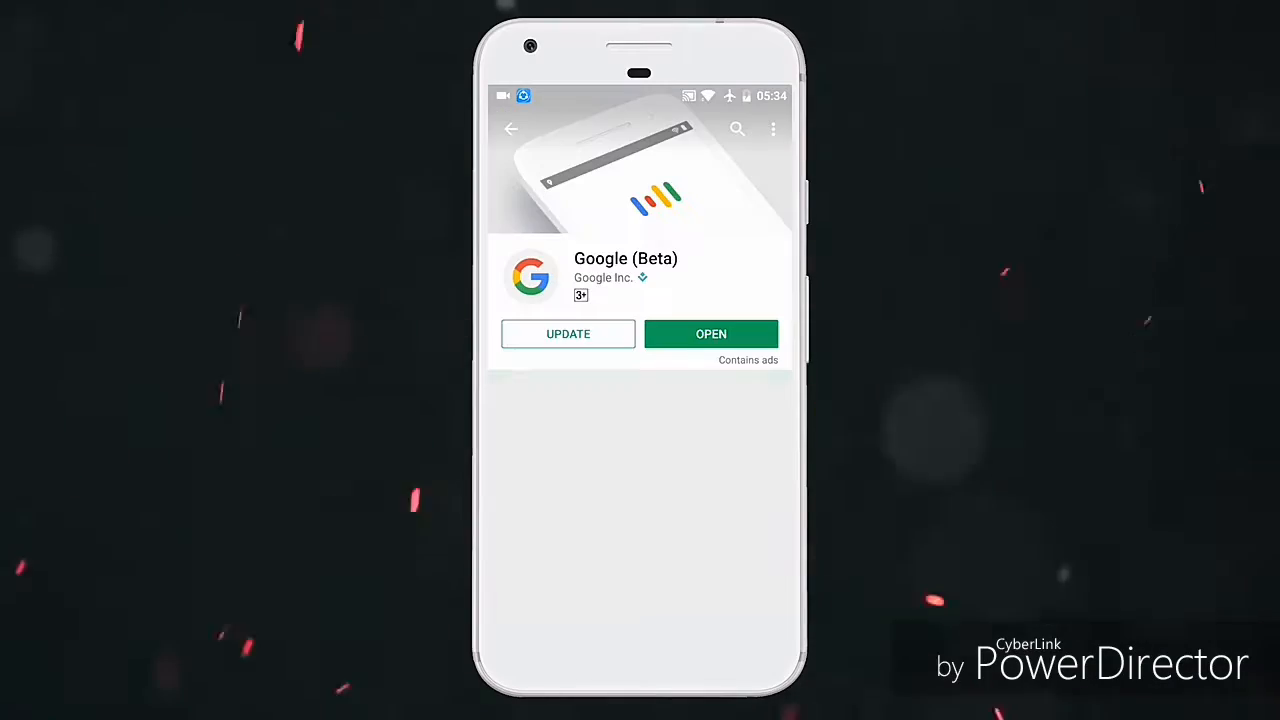
left_click(568, 334)
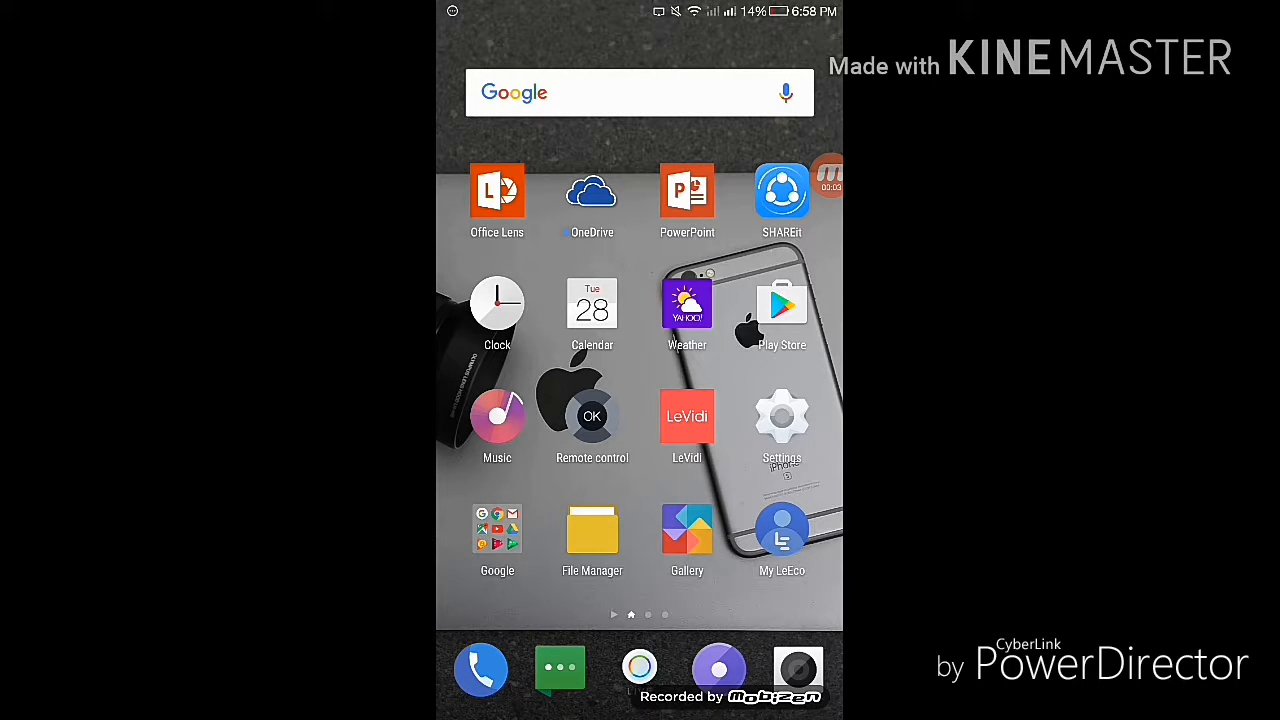
- Set the device language to English (United States) in Settings' Language & input
left_click(781, 416)
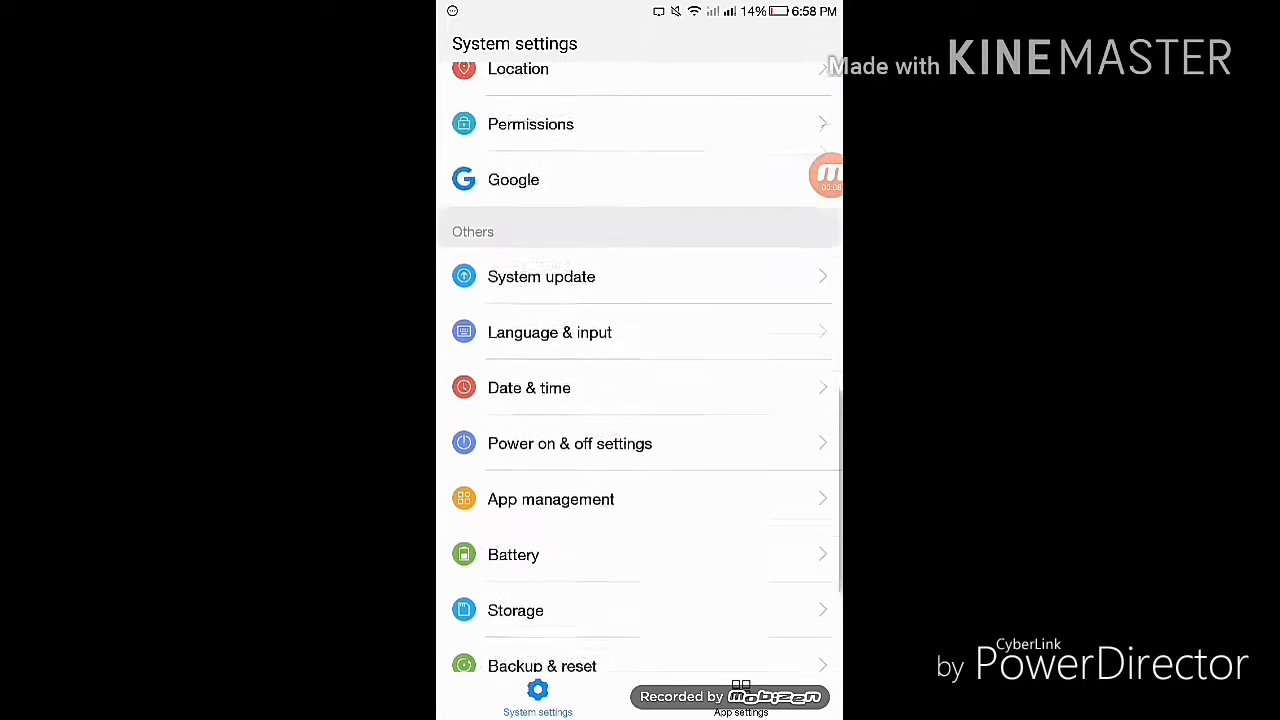
scroll("down", 3)
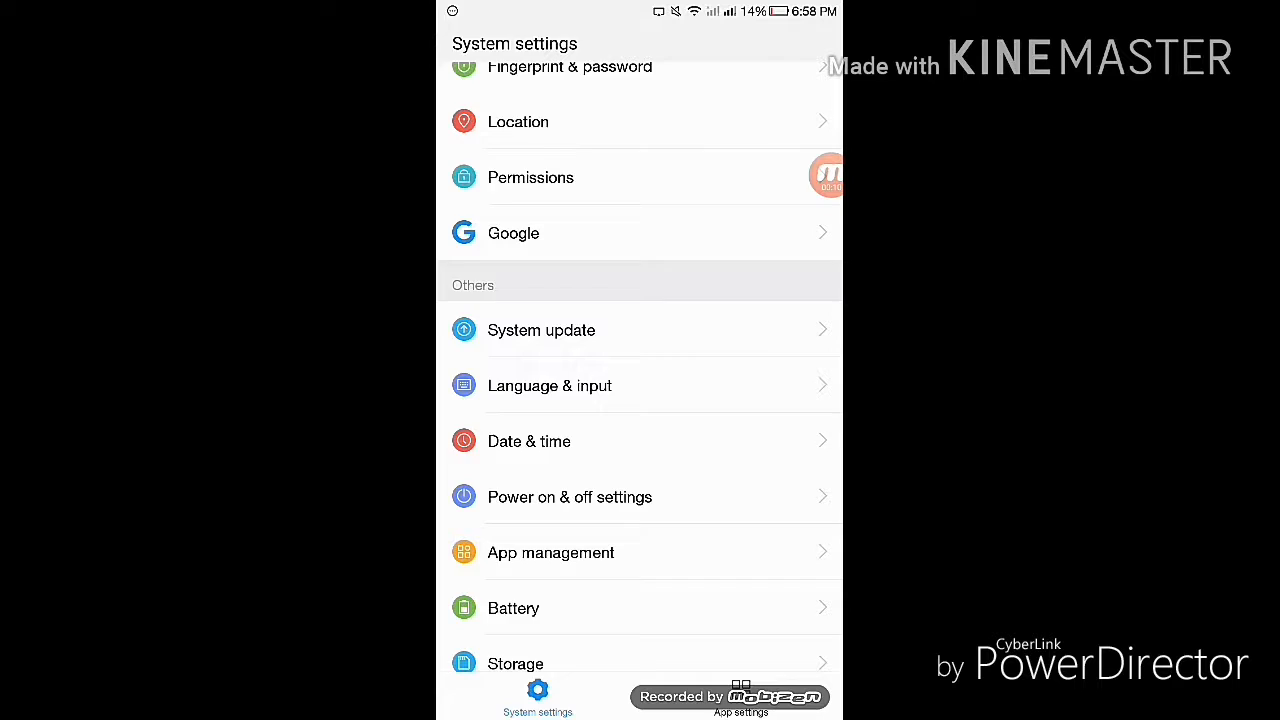
left_click(549, 385)
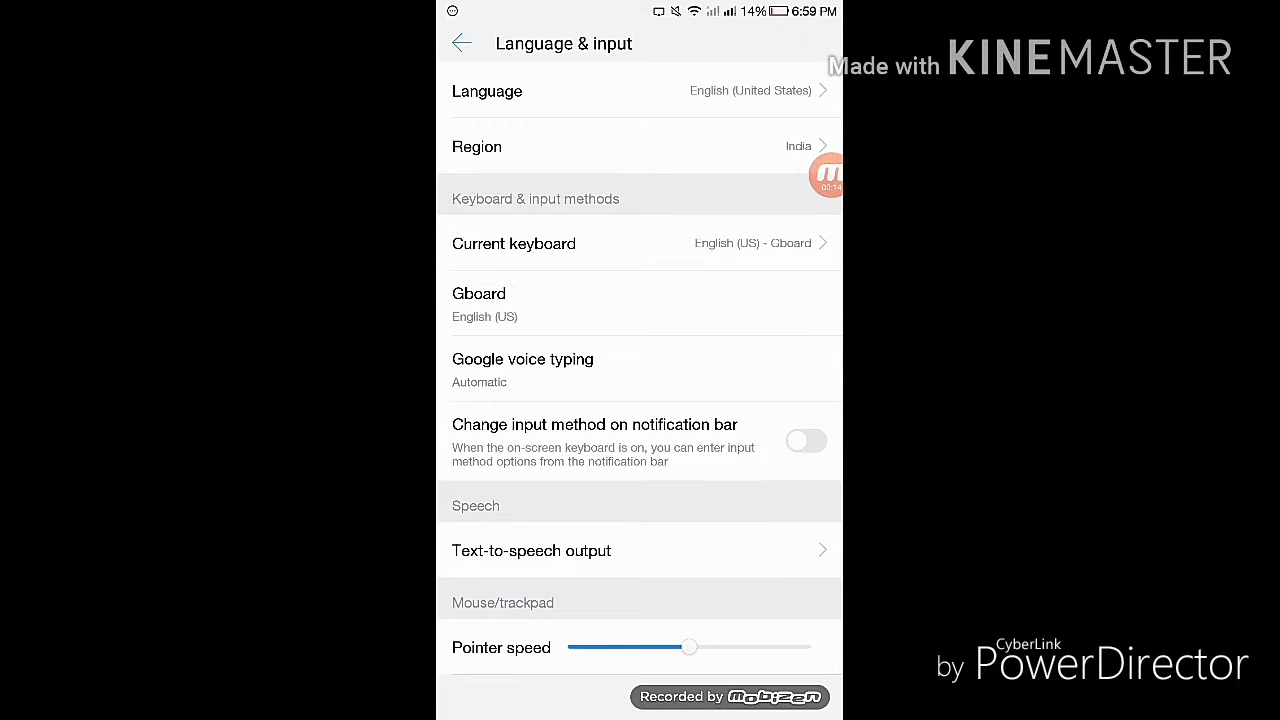
left_click(462, 43)
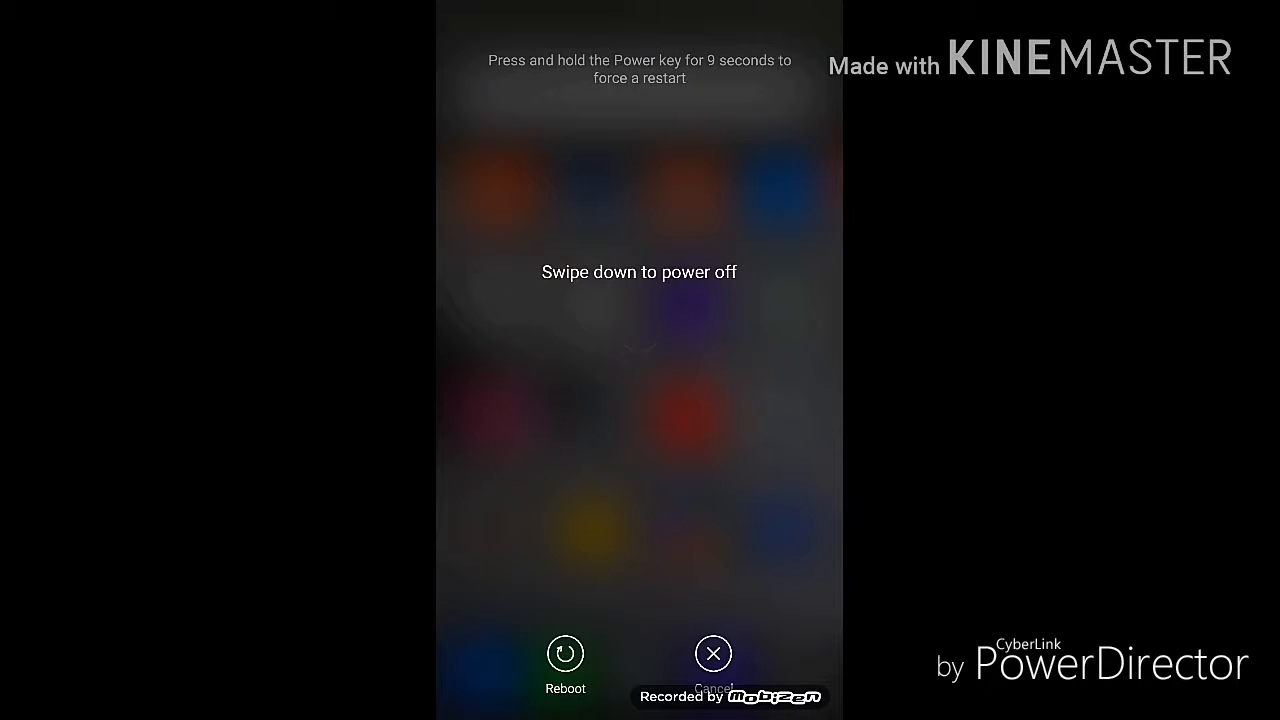
- Reboot the phone from the power menu
left_click(713, 652)
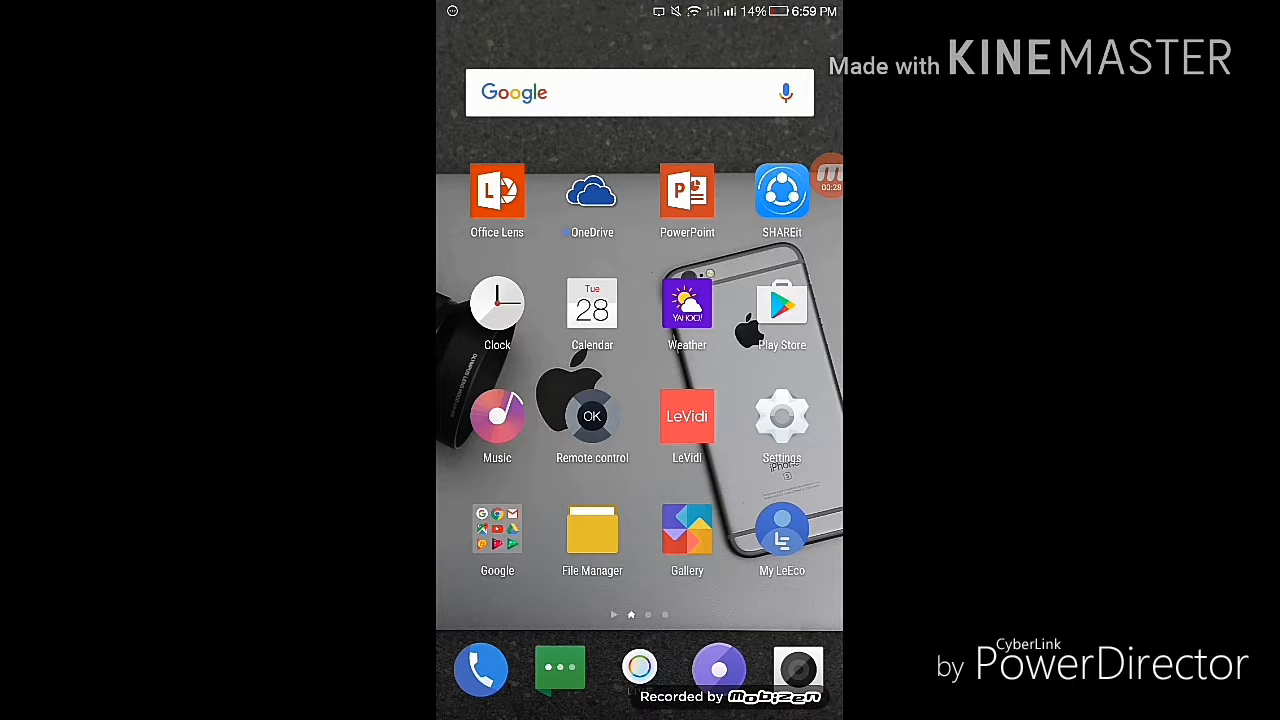
- Clear all Google Play services data via App management, then open Google App's details
left_click(781, 416)
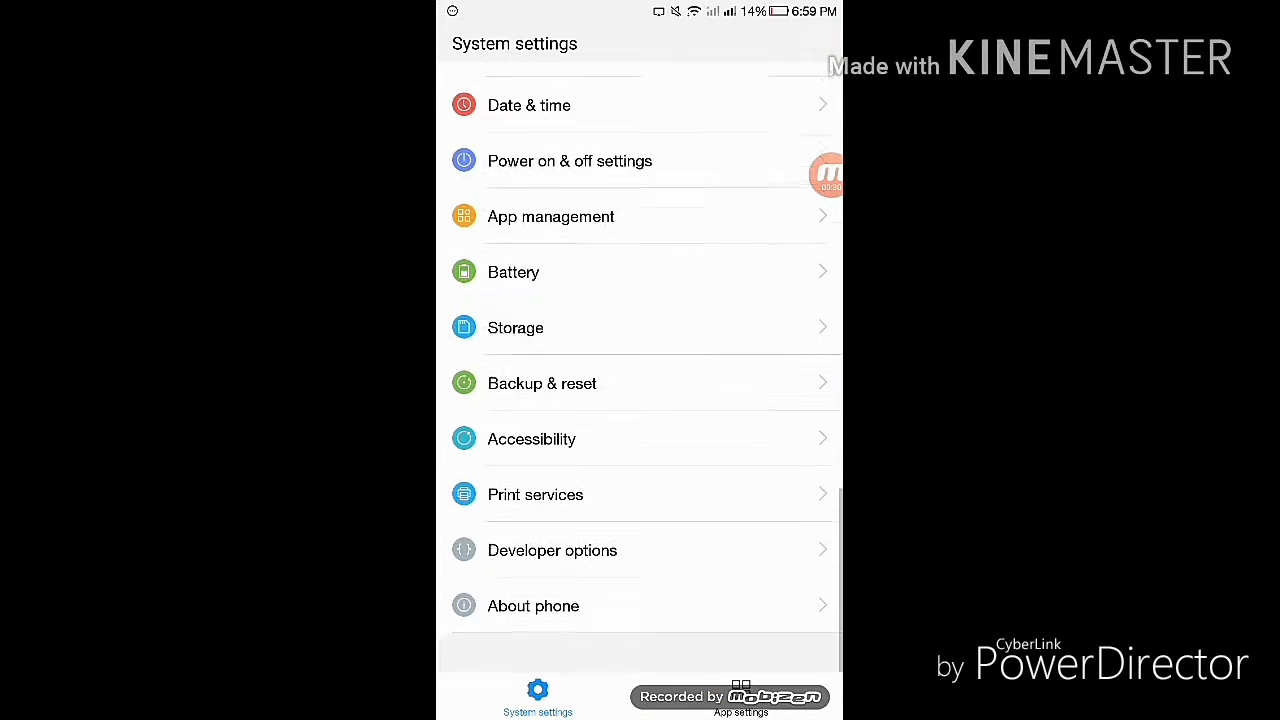
scroll("down", 3)
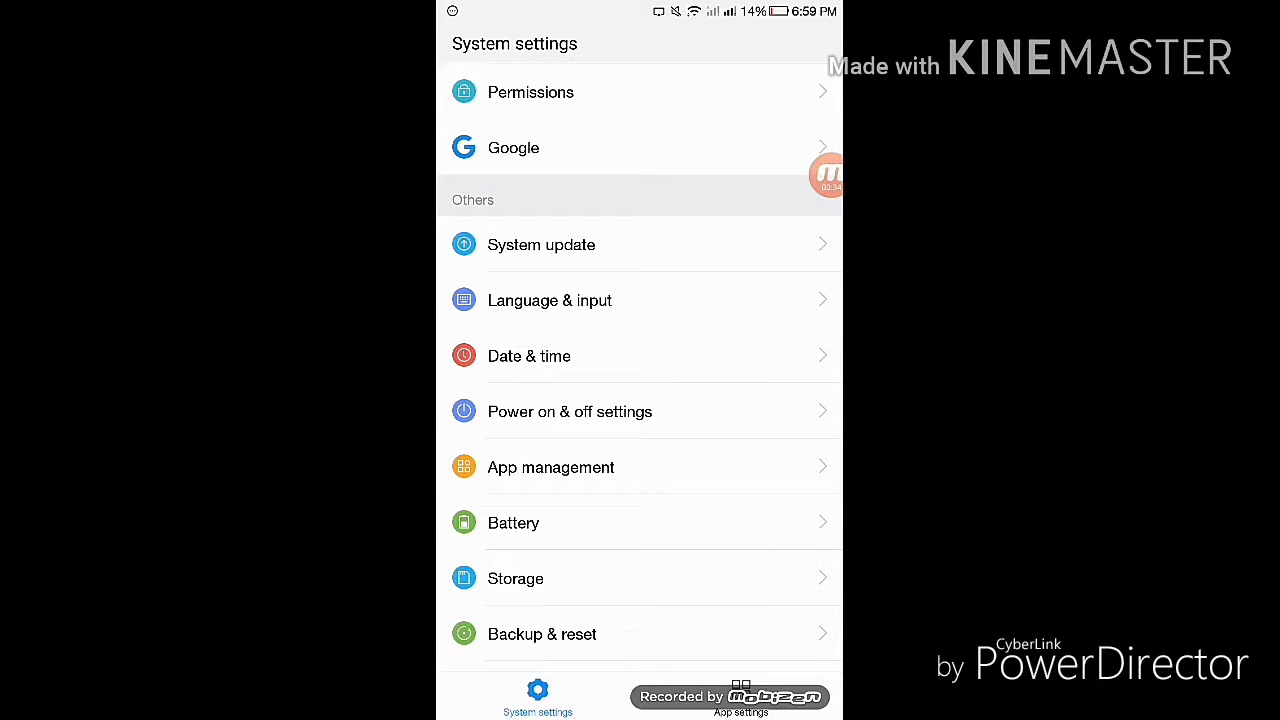
left_click(550, 467)
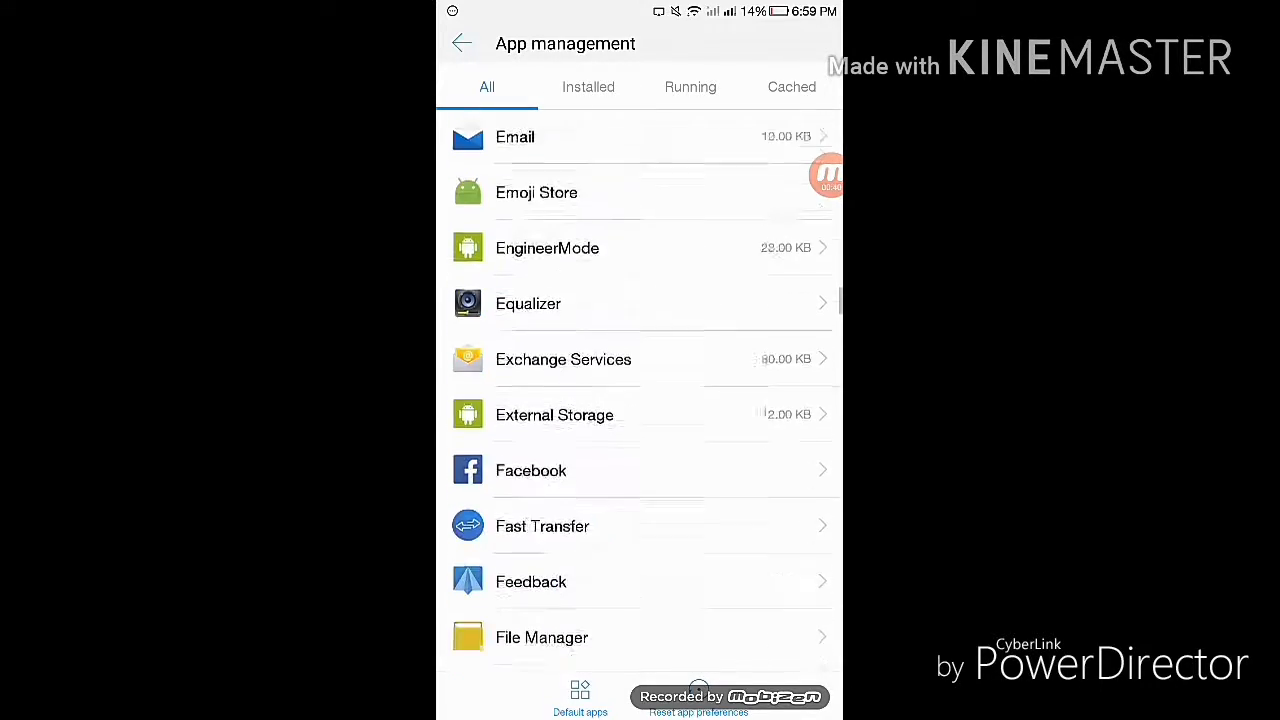
scroll("down", 3)
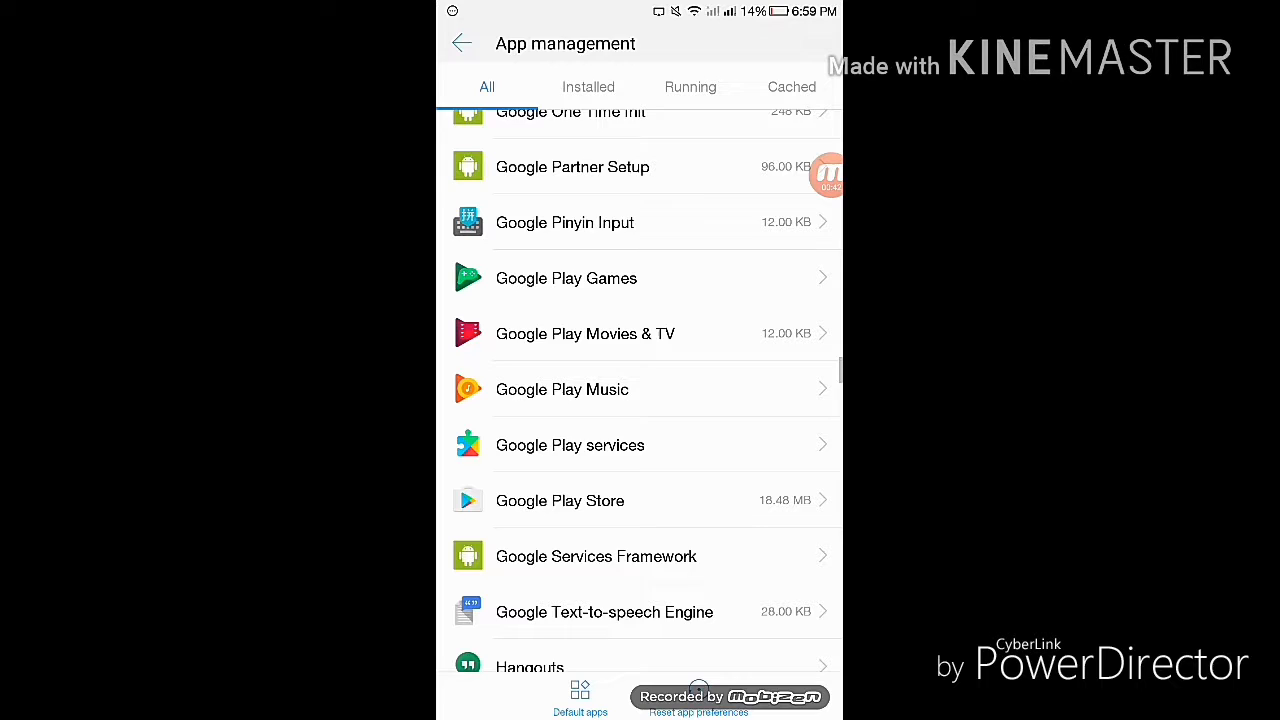
left_click(570, 445)
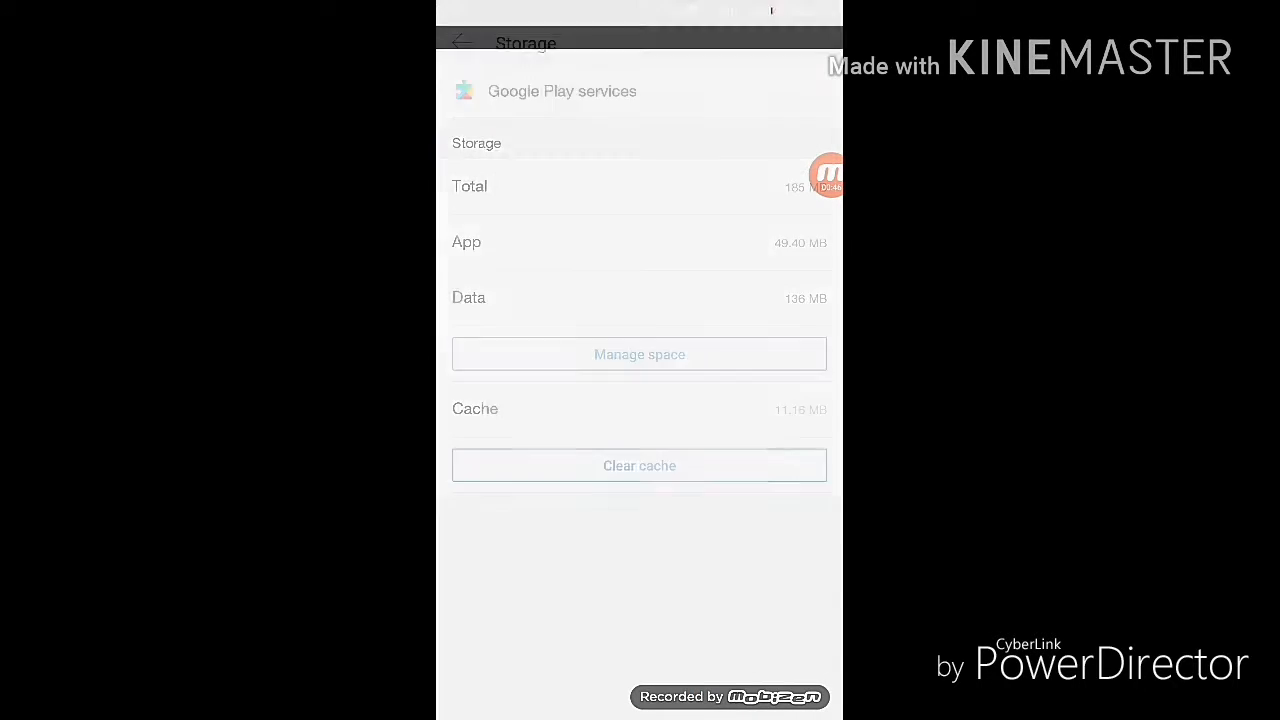
left_click(639, 354)
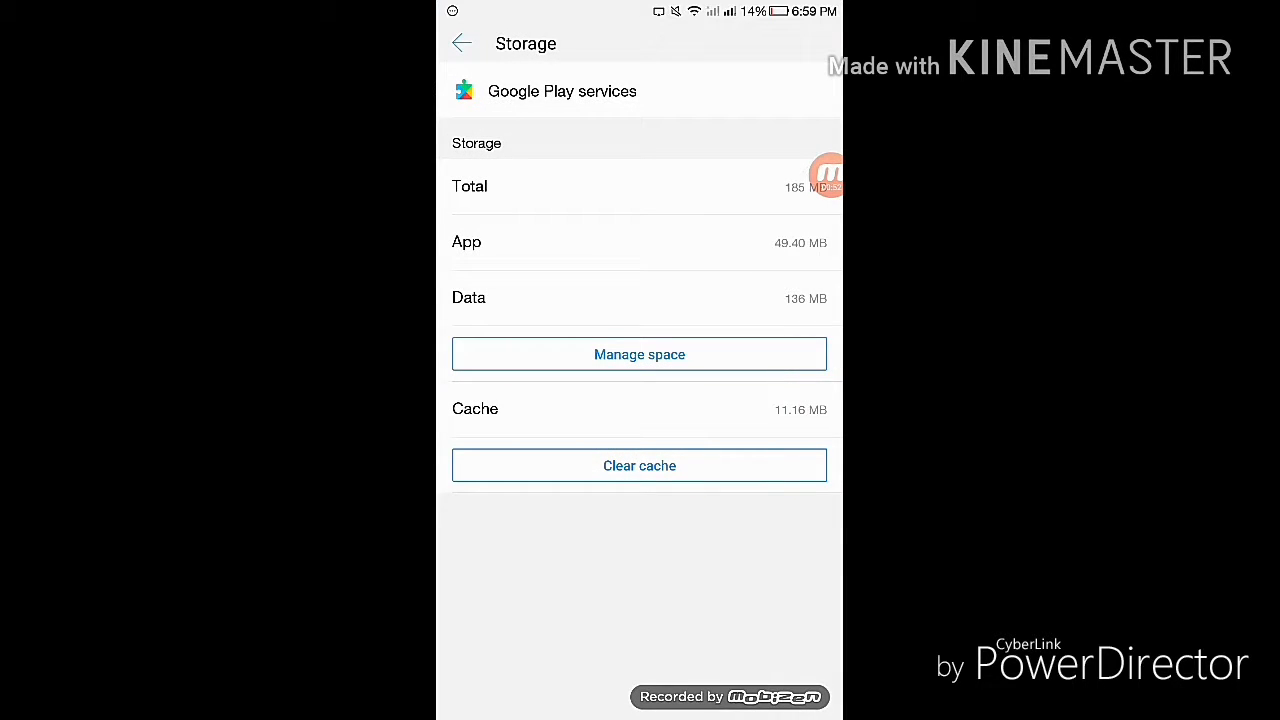
left_click(461, 43)
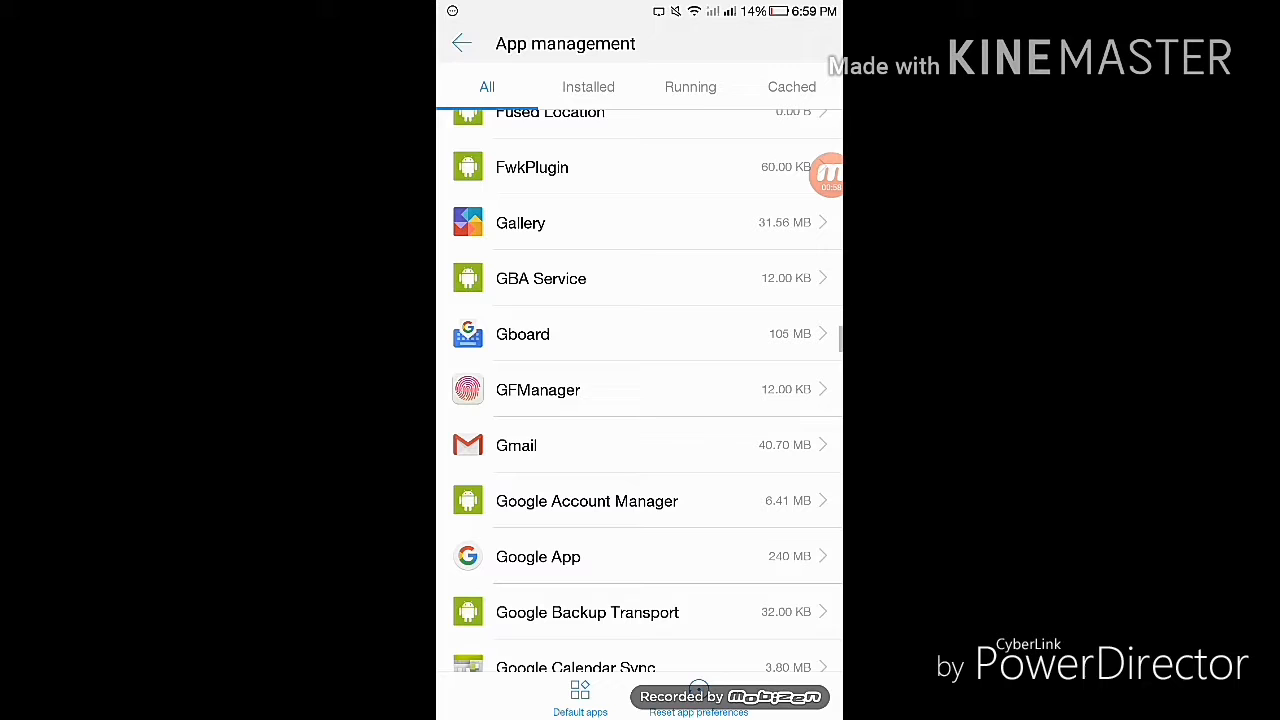
left_click(538, 556)
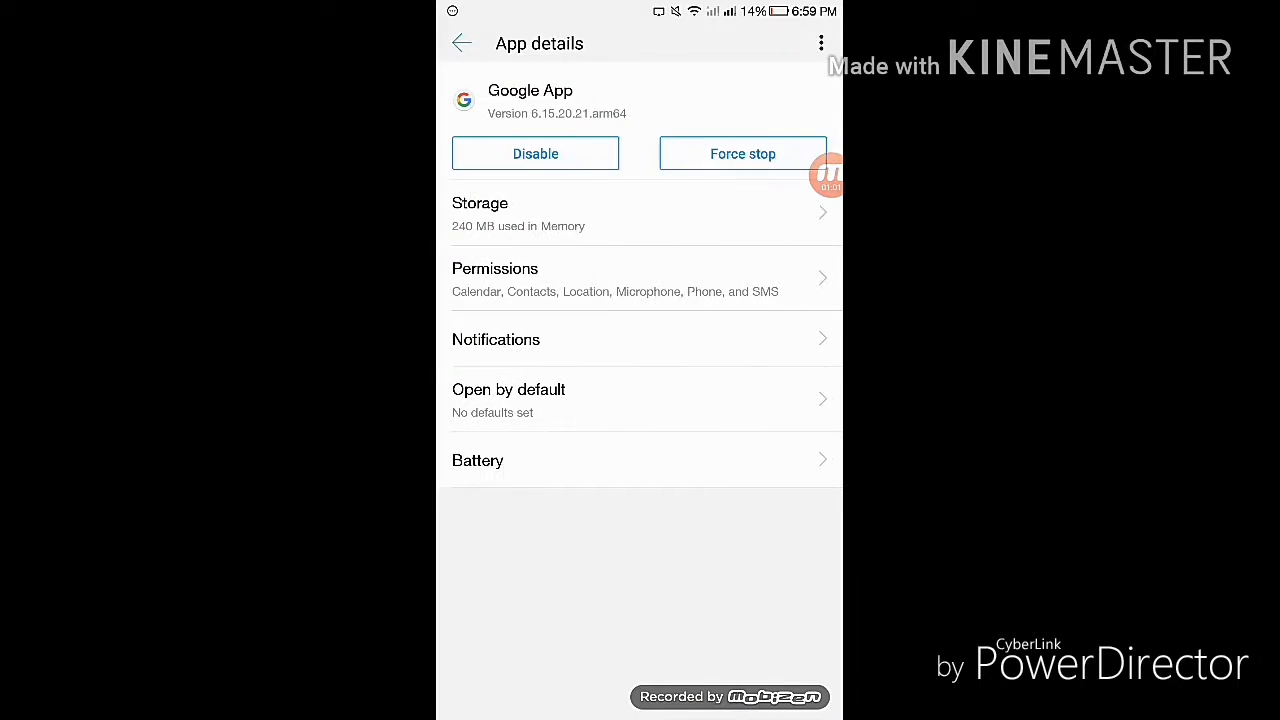